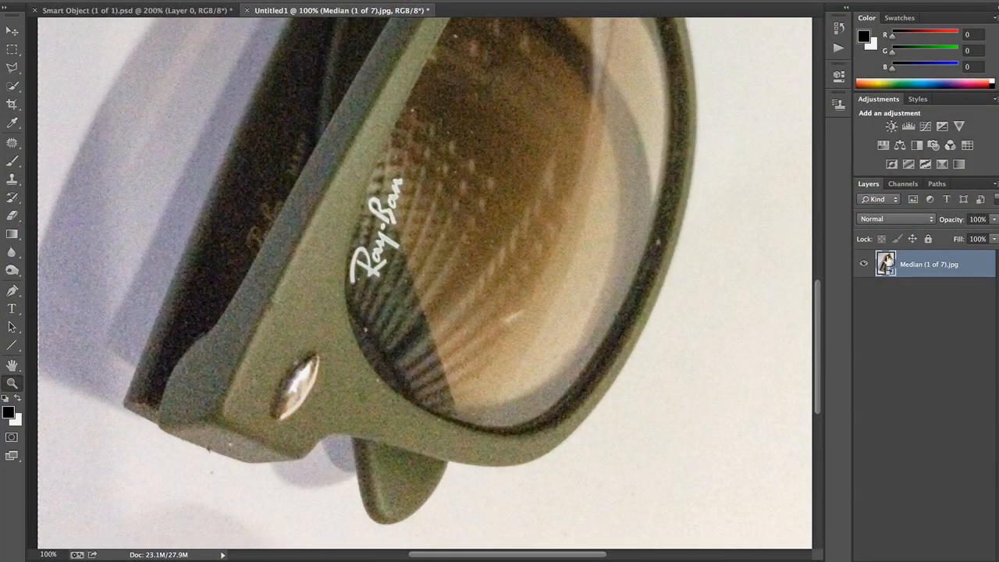
pyautogui.moveTo(310, 321)
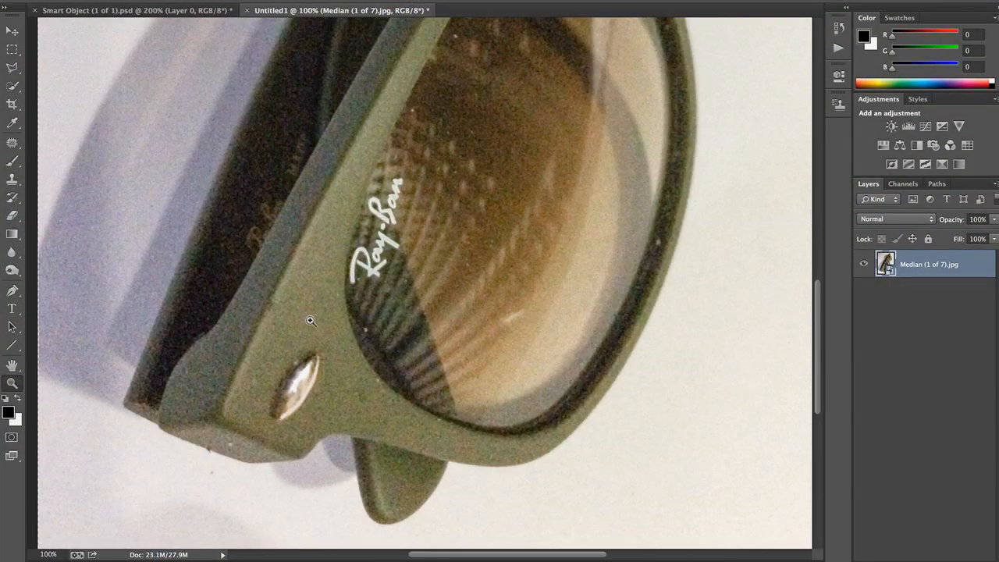